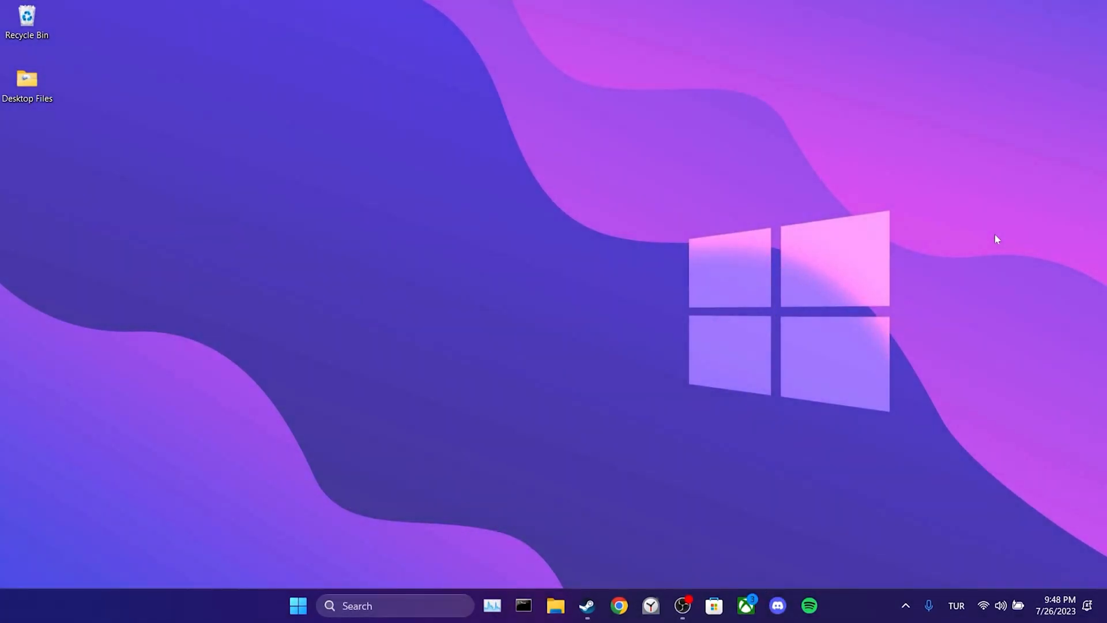
Launch Steam and turn on 'Authorize Library Sharing on this device' in Settings > Family.
left_click(588, 606)
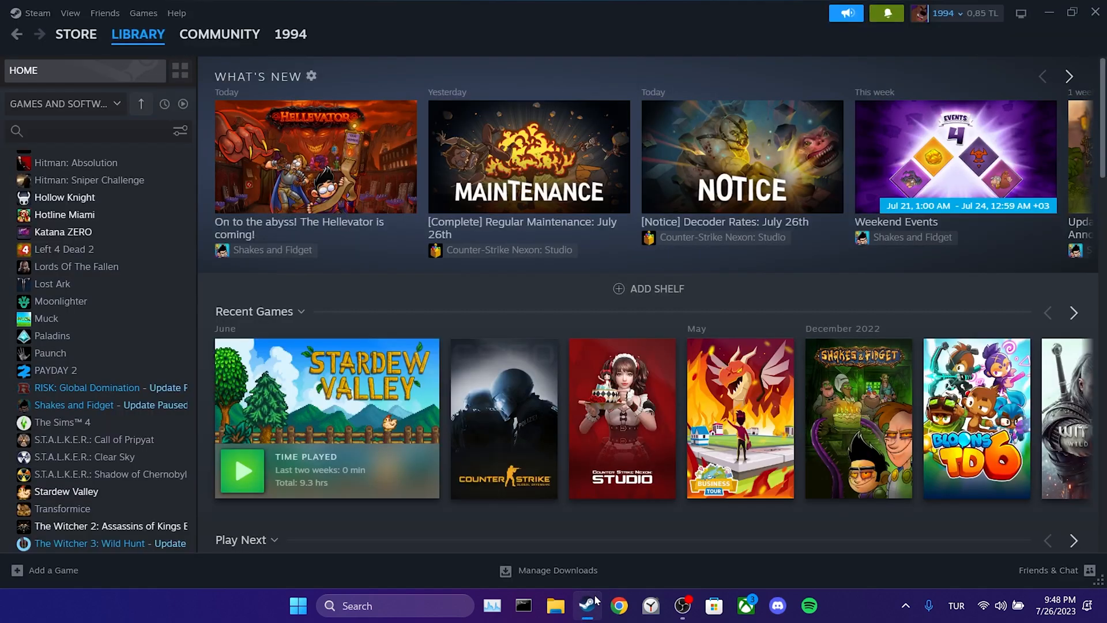
left_click(37, 13)
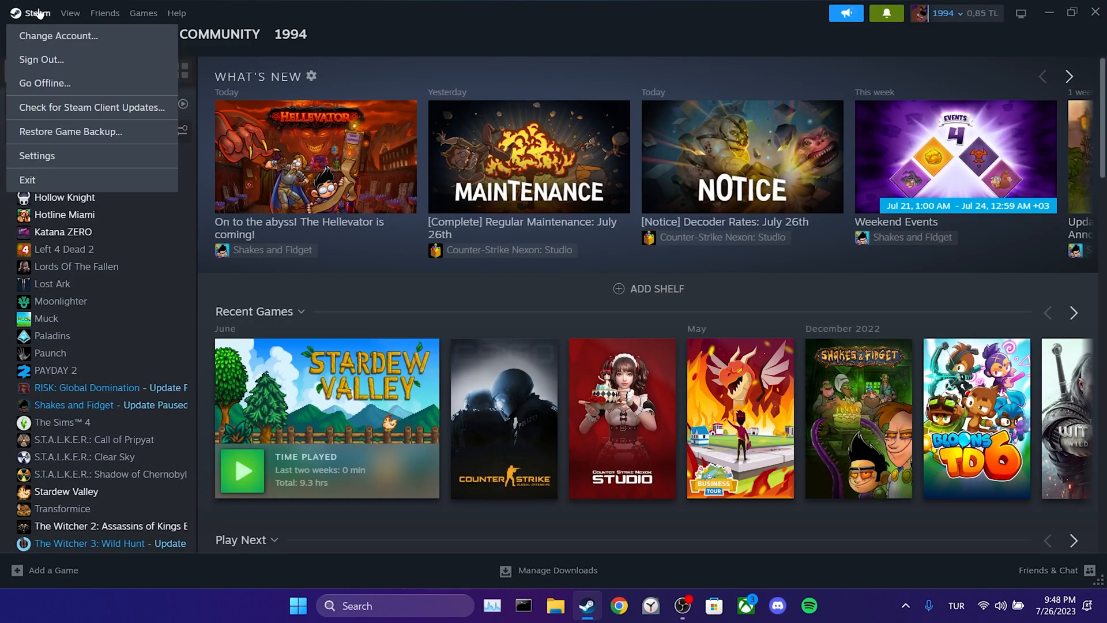
left_click(37, 156)
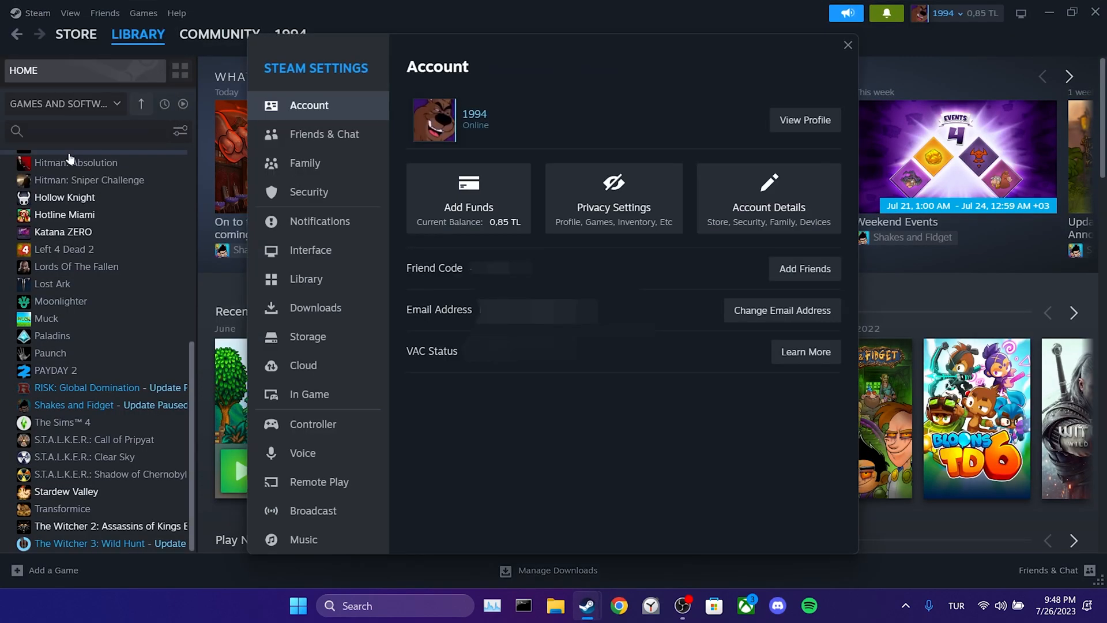
left_click(310, 192)
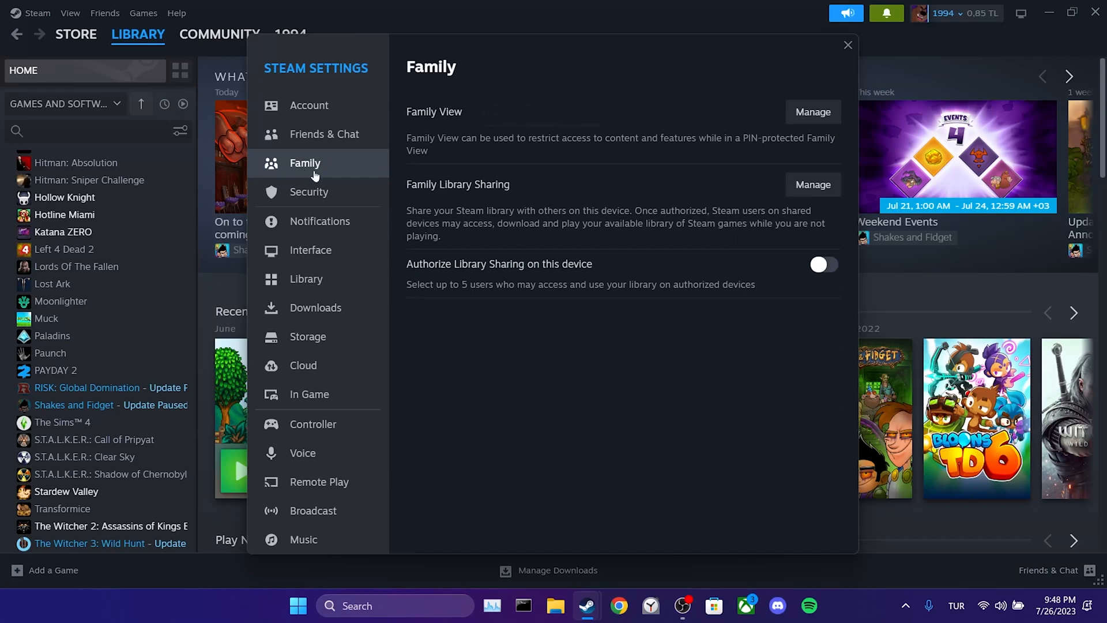
left_click(824, 265)
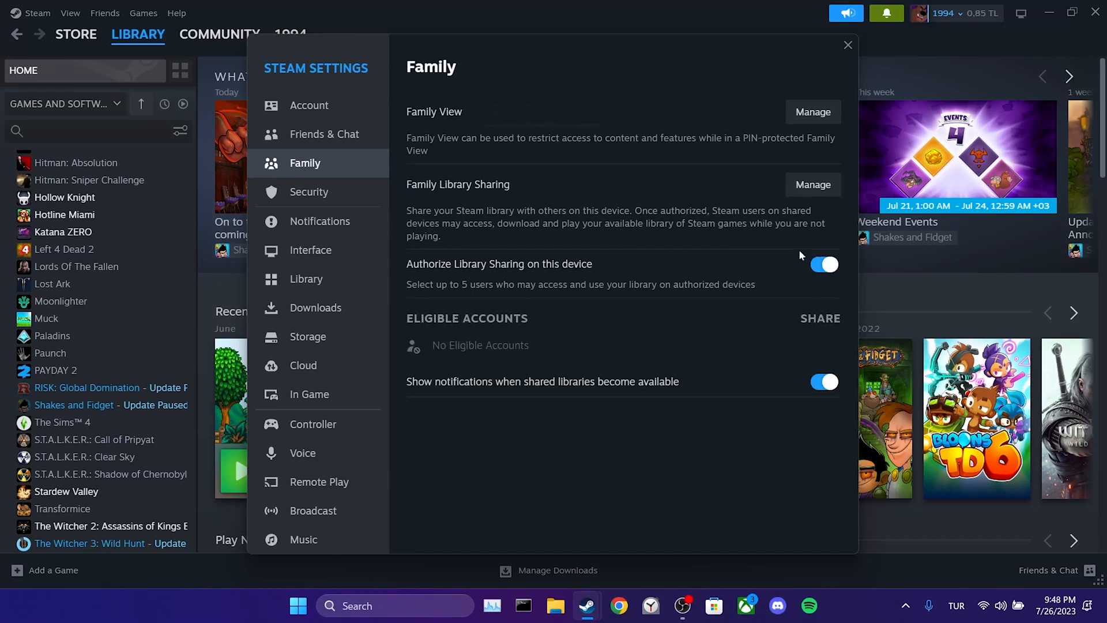
mouse_move(448, 348)
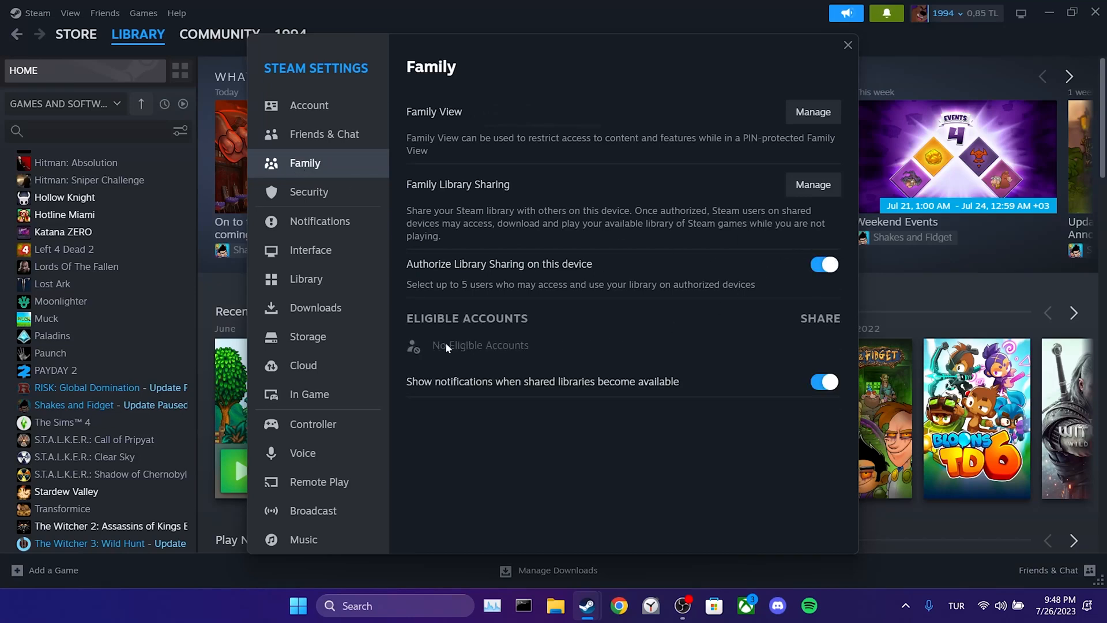
mouse_move(548, 352)
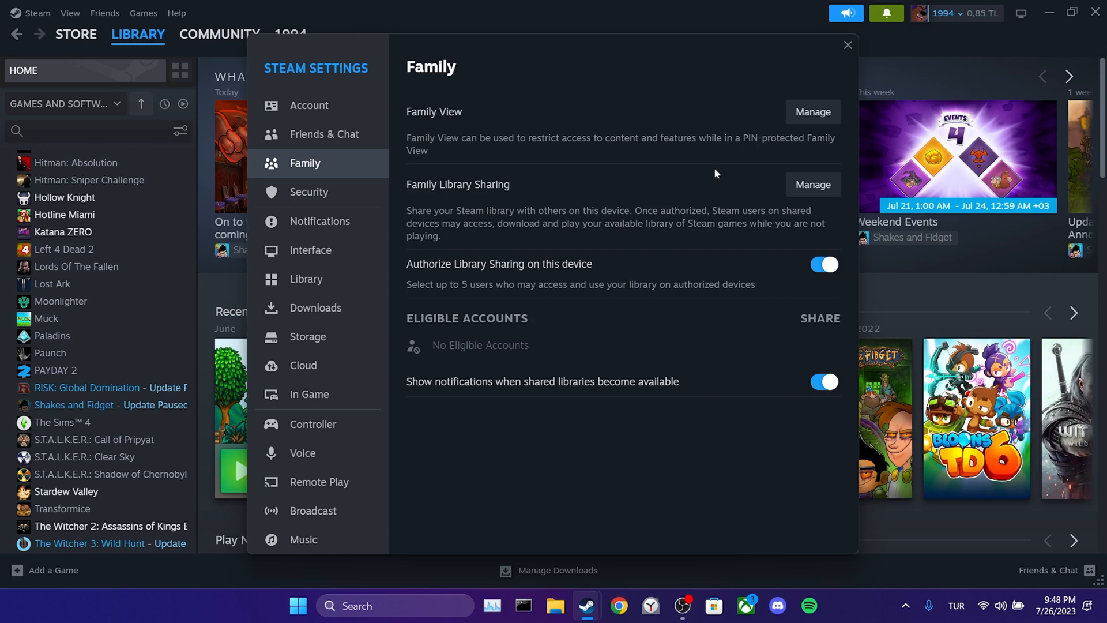
mouse_move(848, 45)
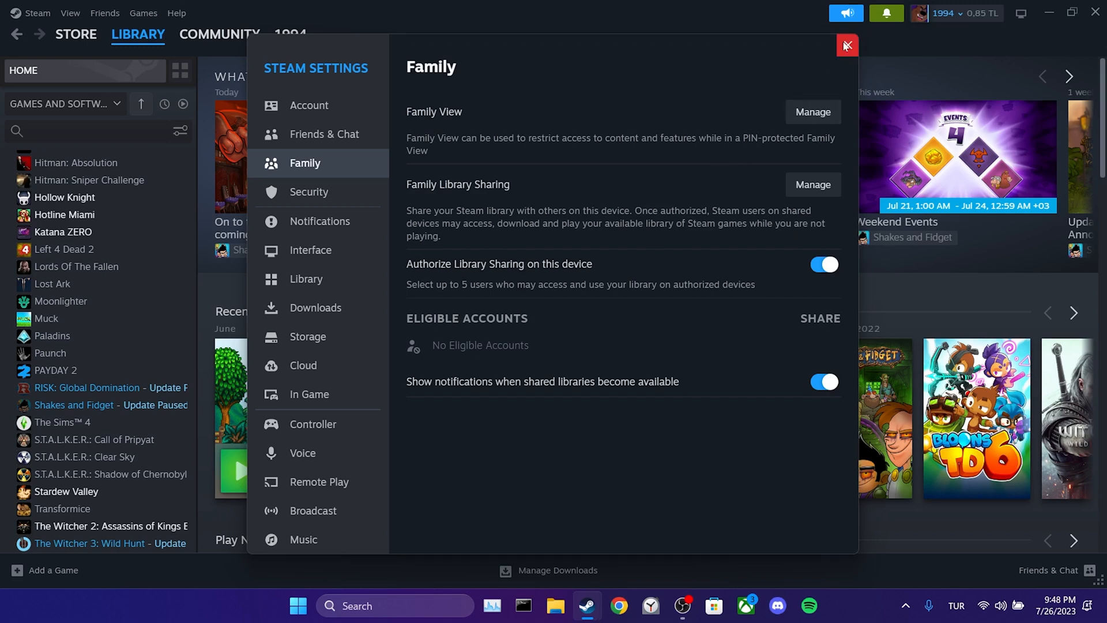
Switch accounts via Change Account, confirm sign-out, and sign in with the second account.
left_click(932, 12)
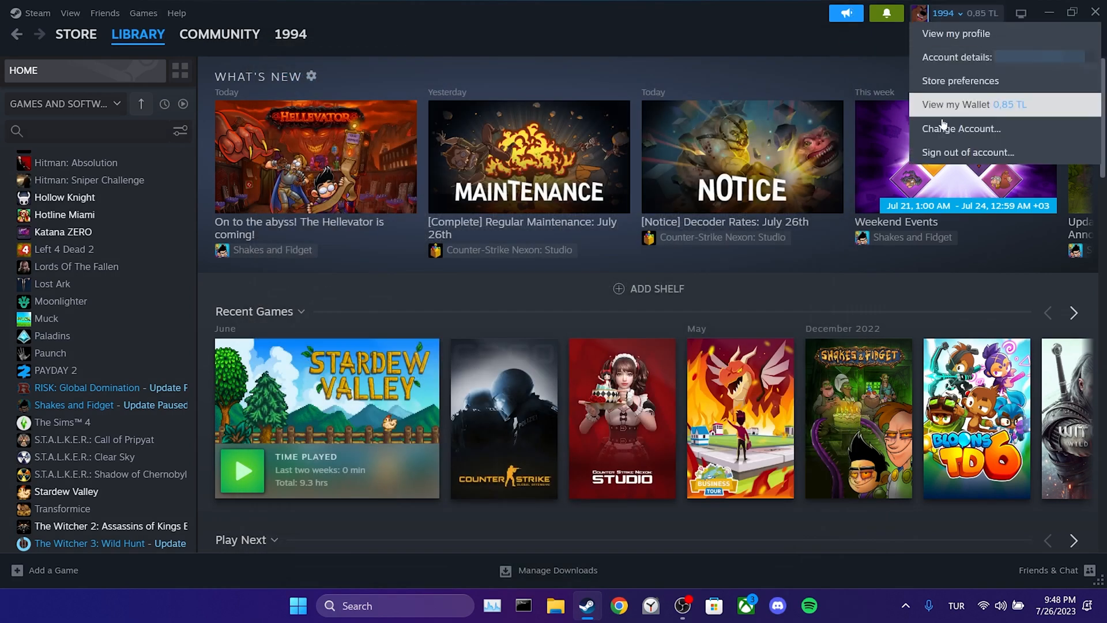
left_click(968, 152)
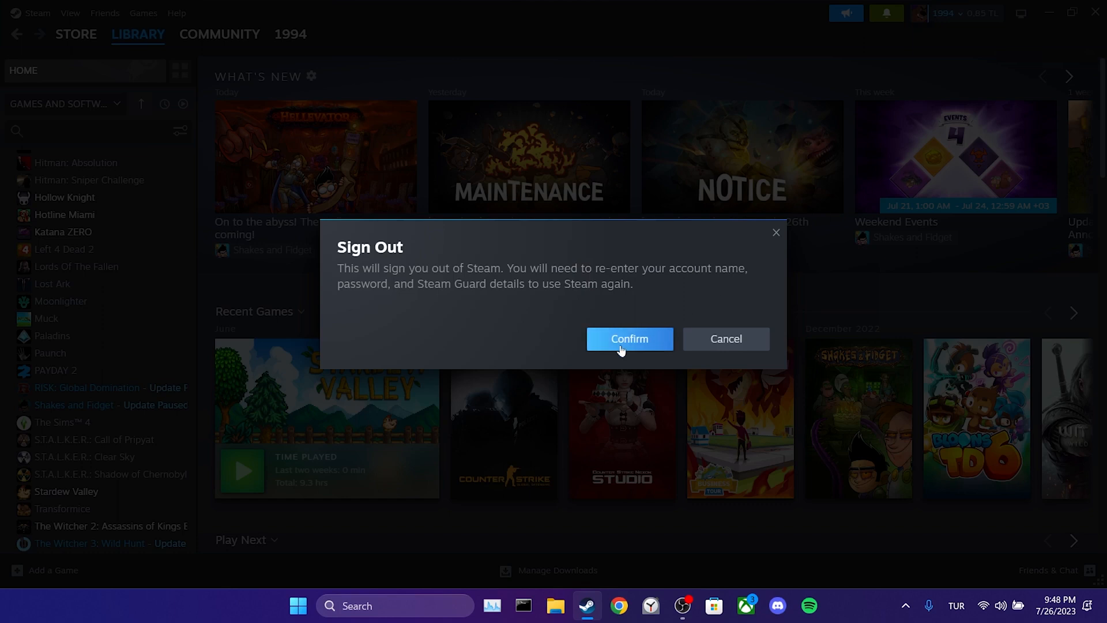
left_click(630, 339)
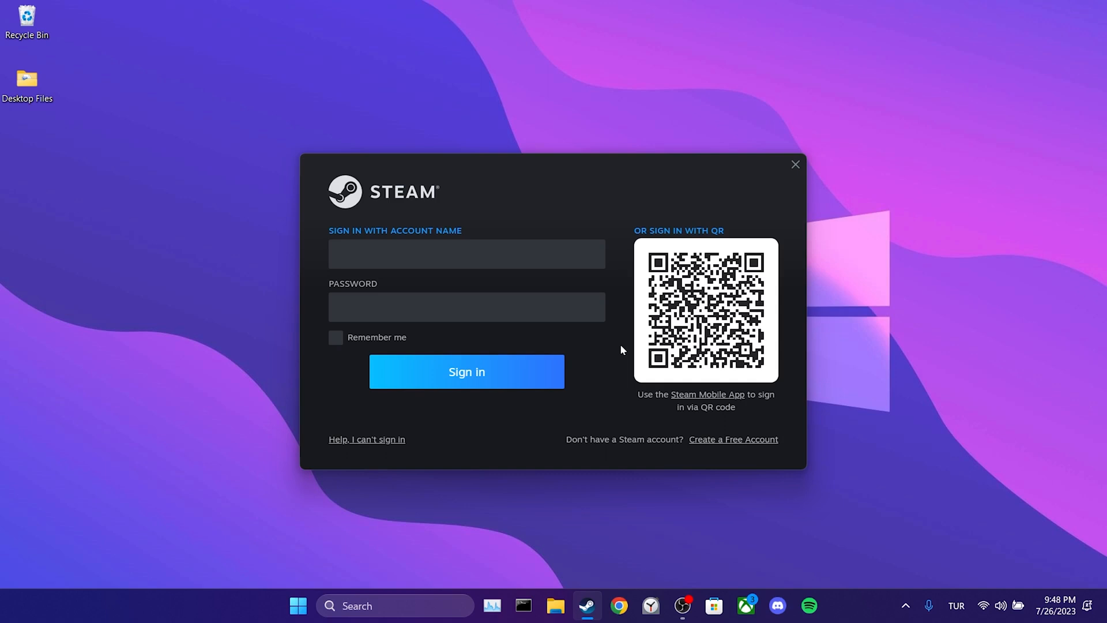
left_click(466, 371)
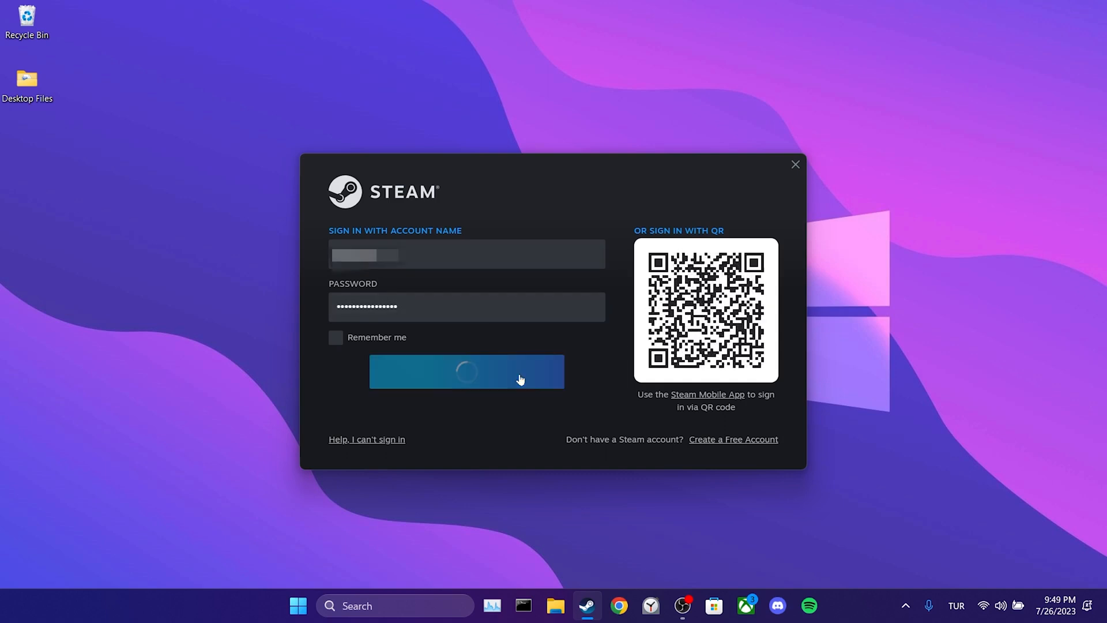
left_click(466, 371)
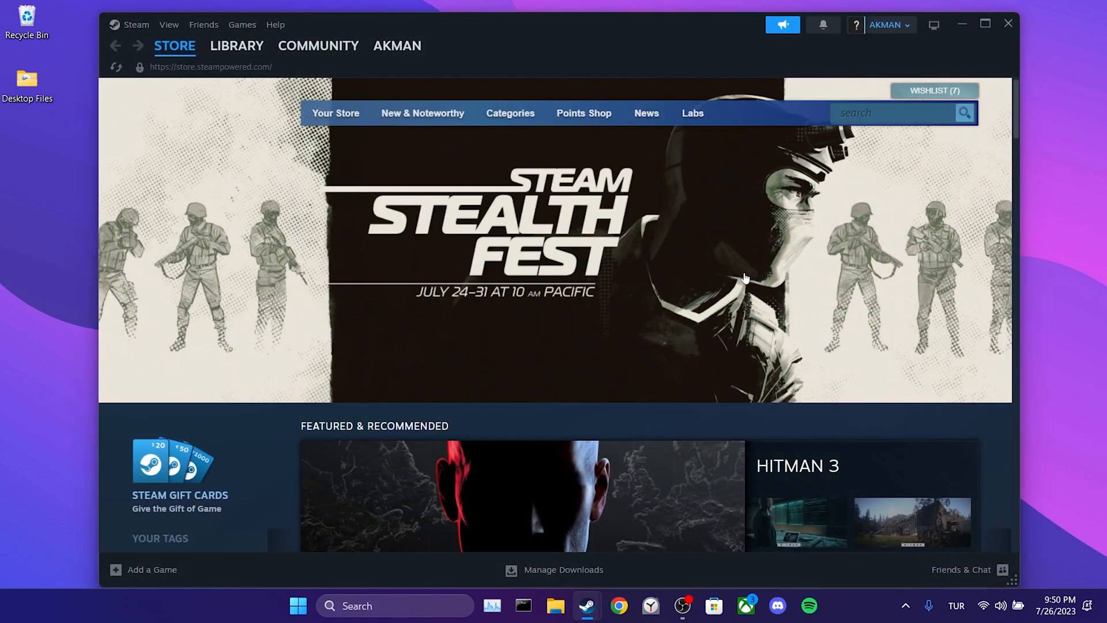
Check the second account's name in Security settings, then sign out of that account.
left_click(888, 25)
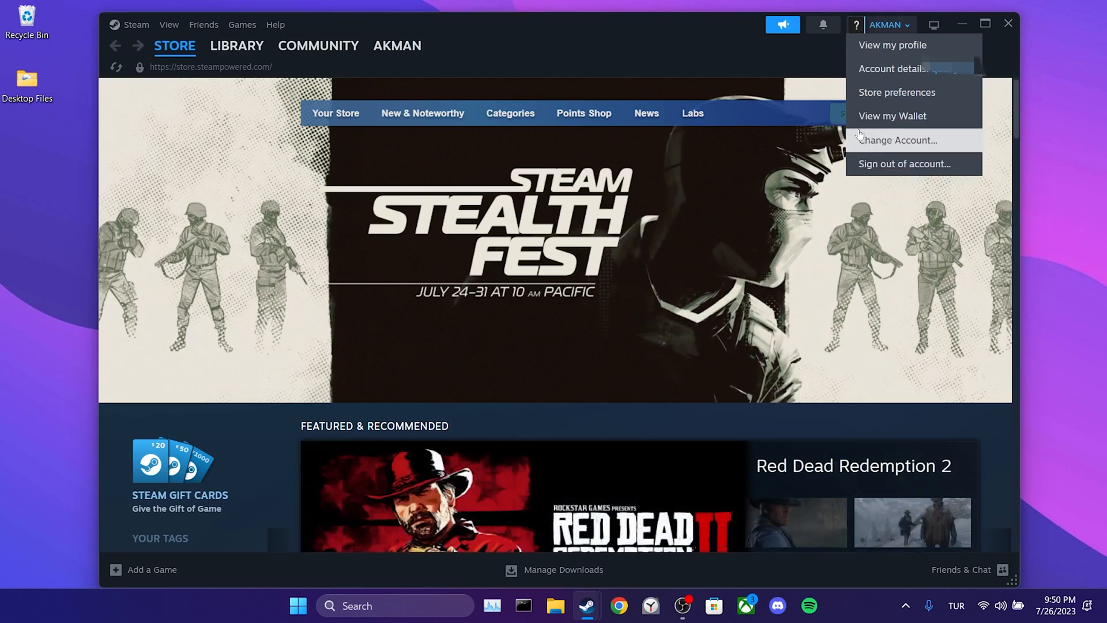
left_click(136, 25)
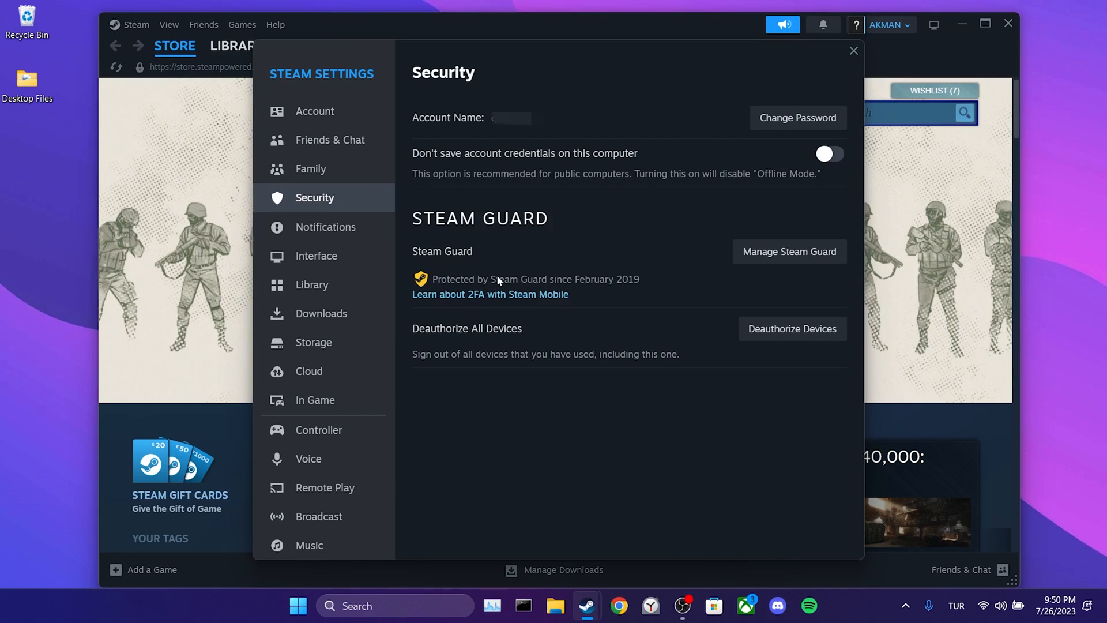
left_click(890, 25)
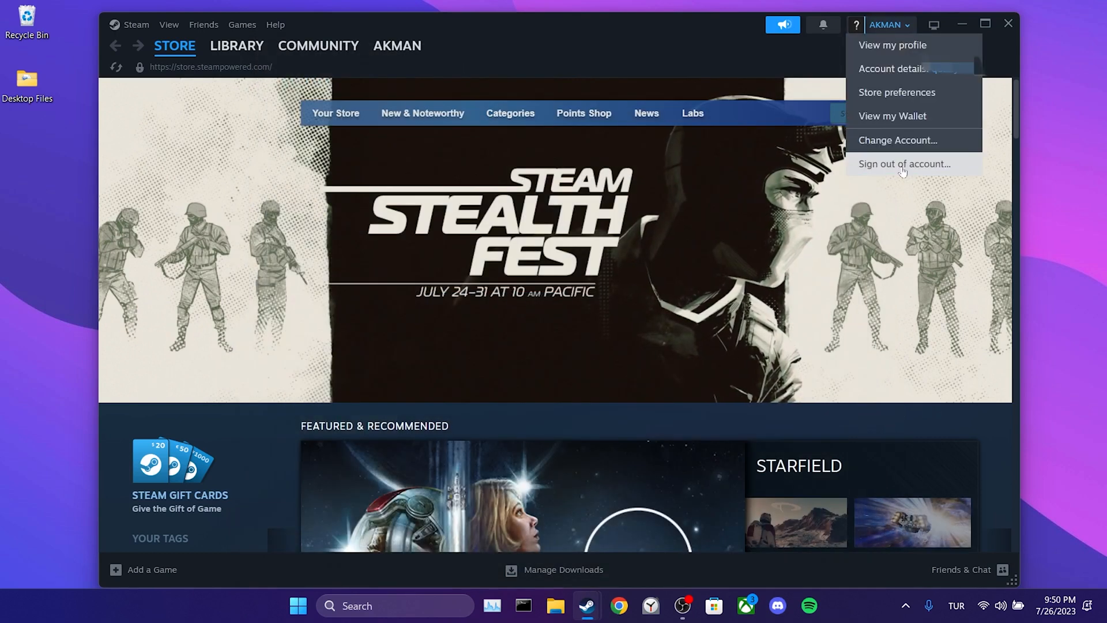
left_click(904, 164)
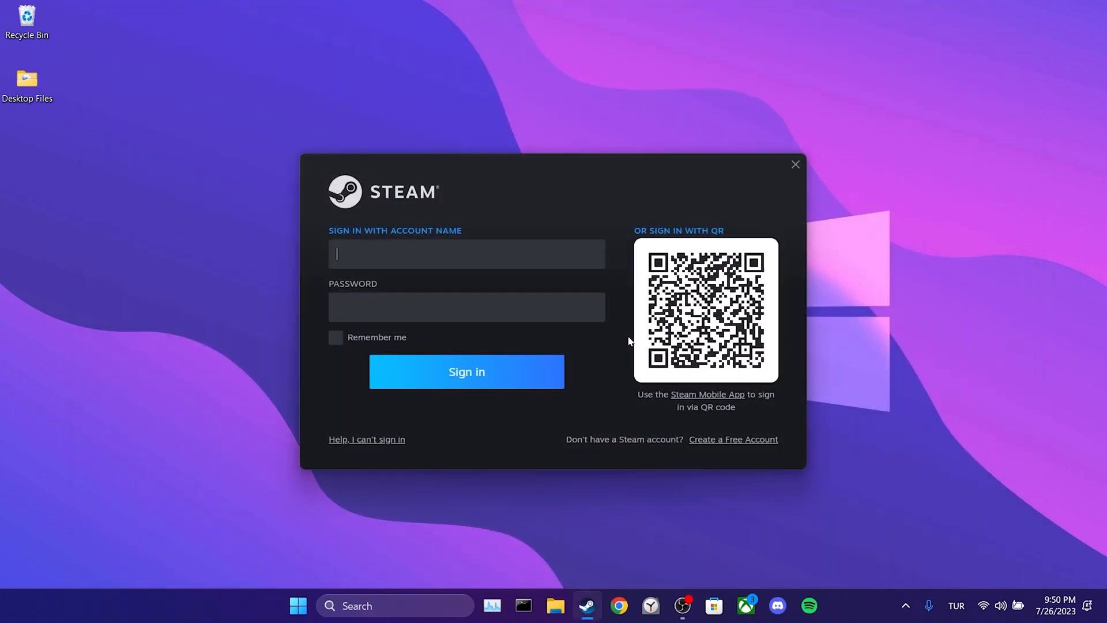
Sign back into the original account and toggle Share for the eligible second account.
left_click(467, 371)
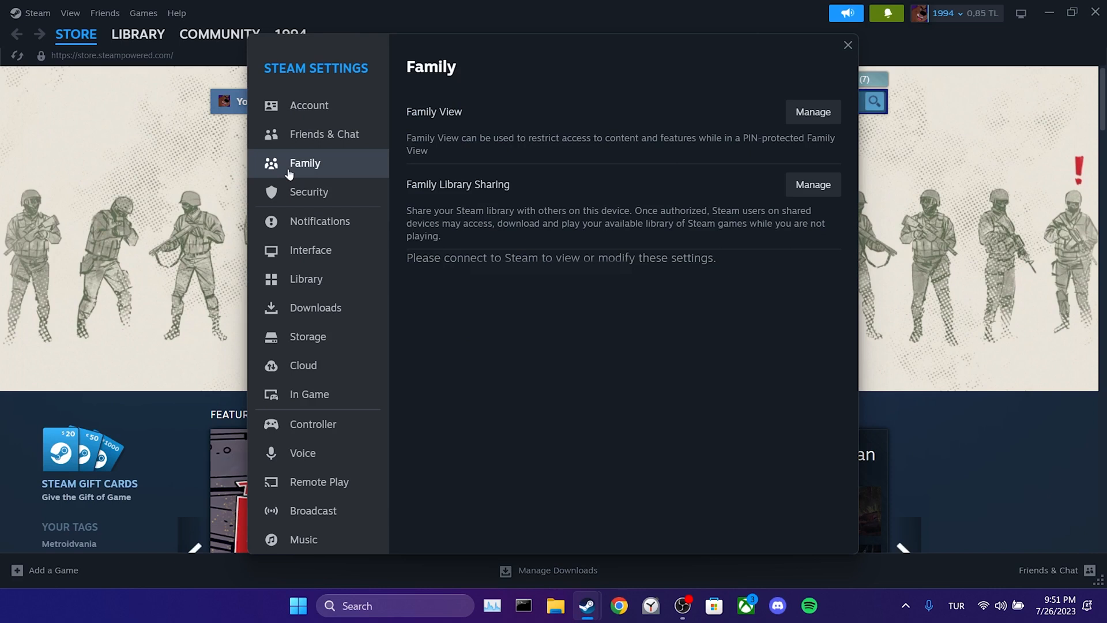
left_click(813, 184)
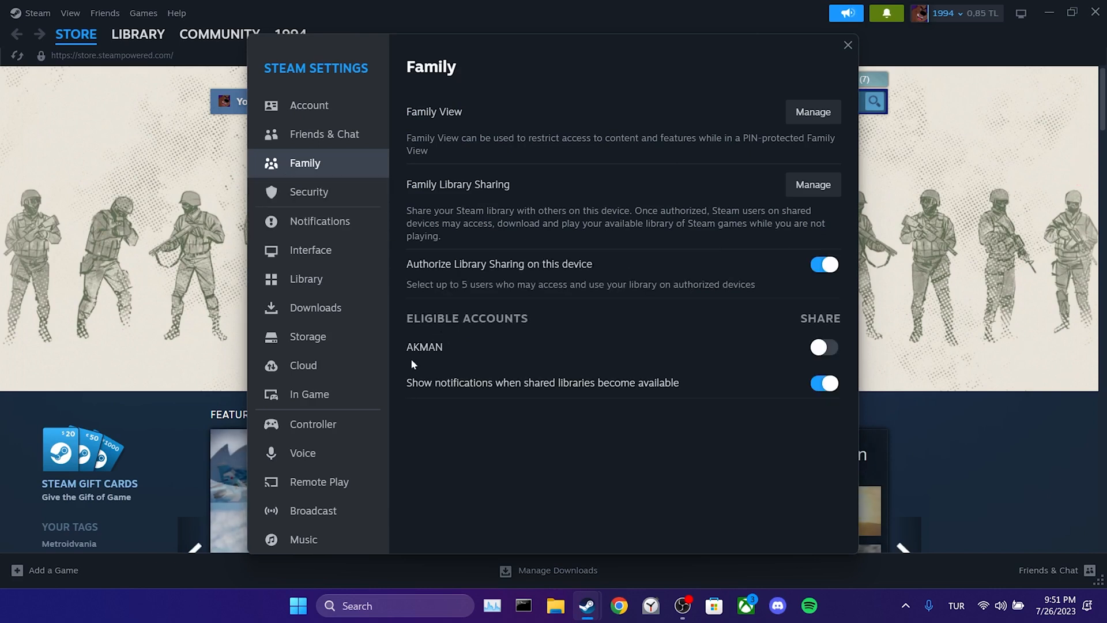
left_click(824, 347)
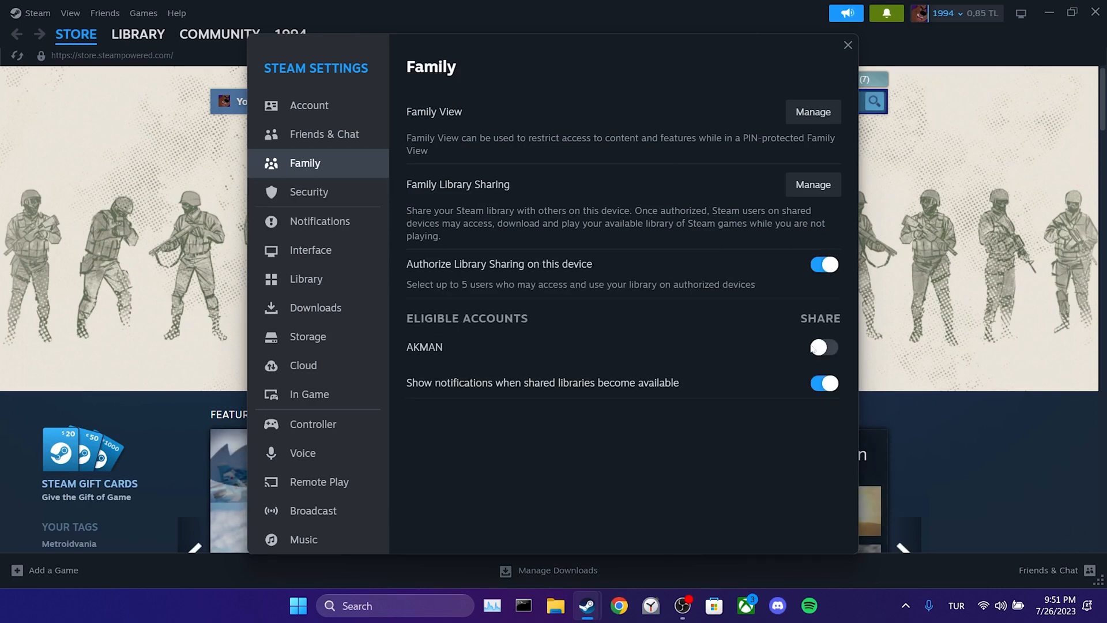
left_click(824, 348)
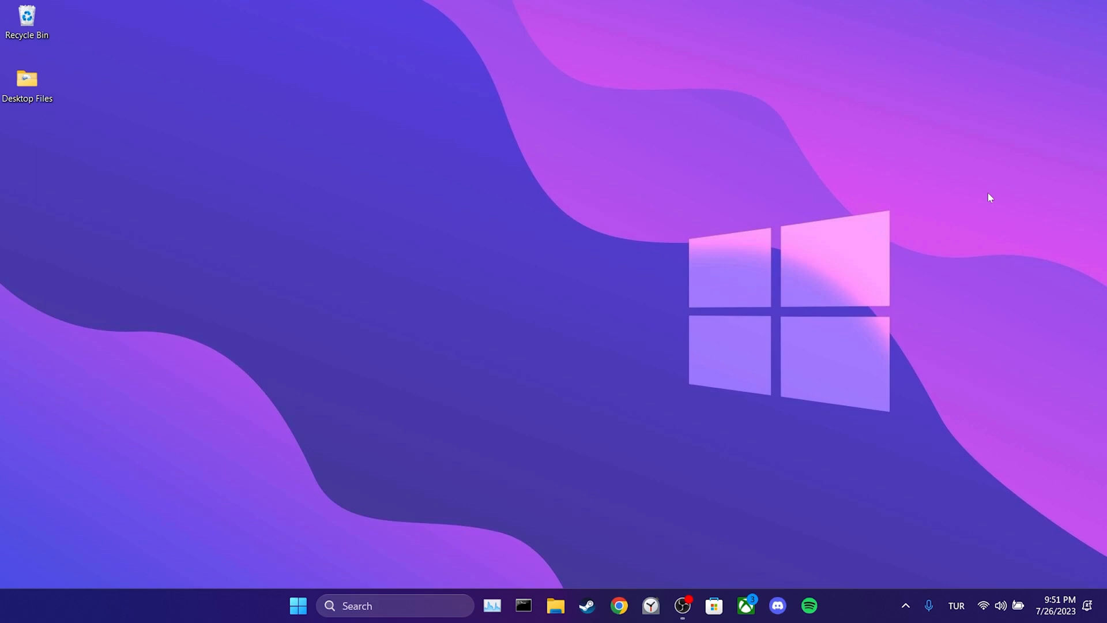
mouse_move(980, 210)
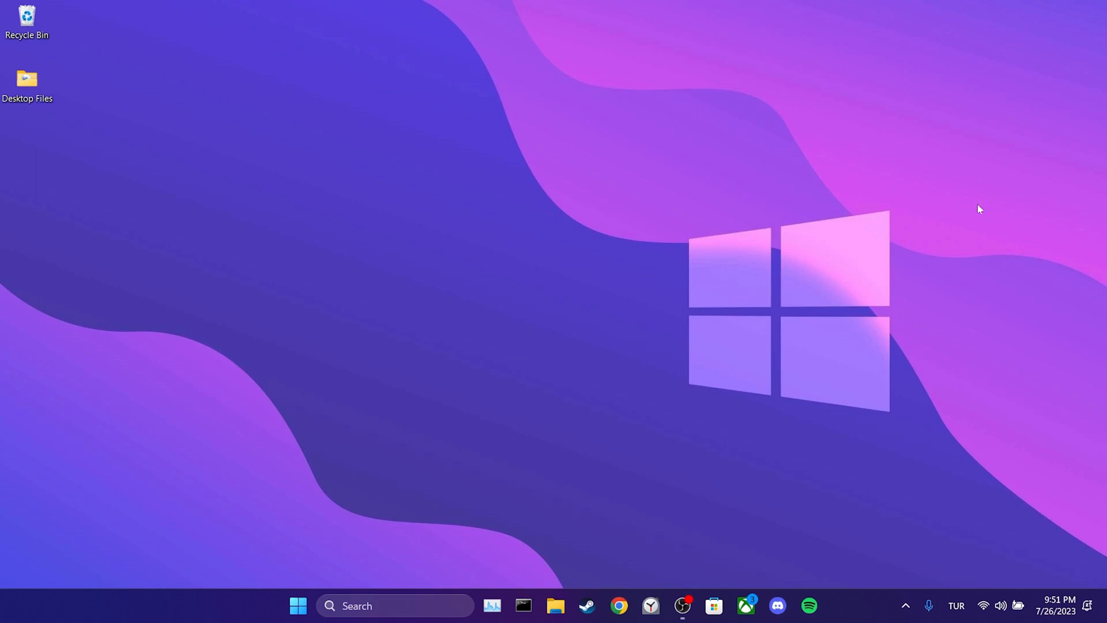
Search 'cmd' from the taskbar to find Command Prompt.
left_click(334, 606)
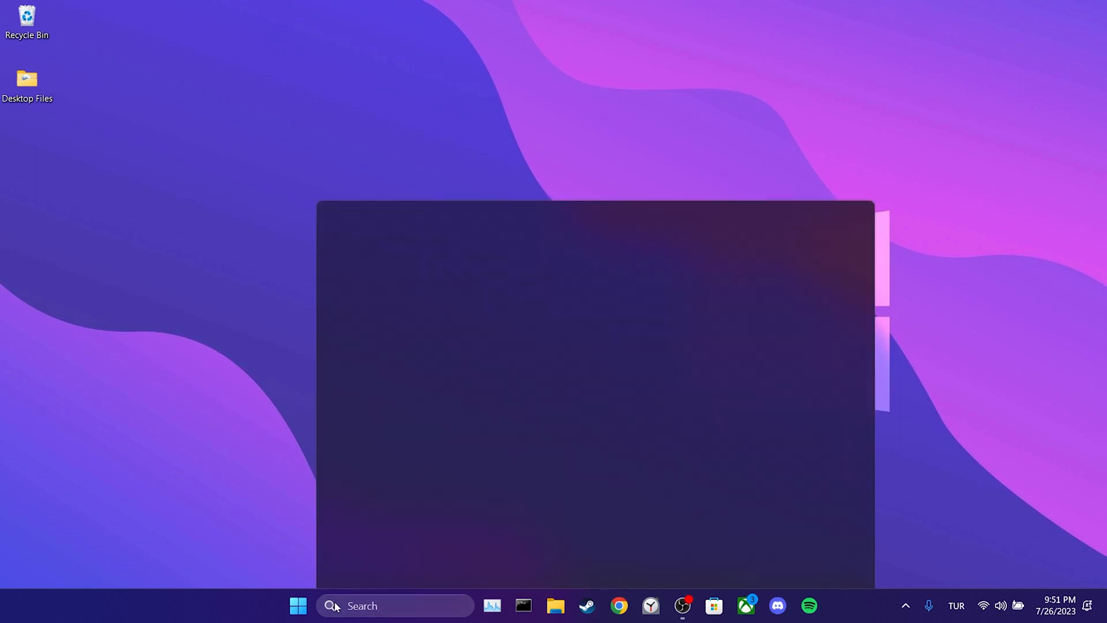
type("cmd")
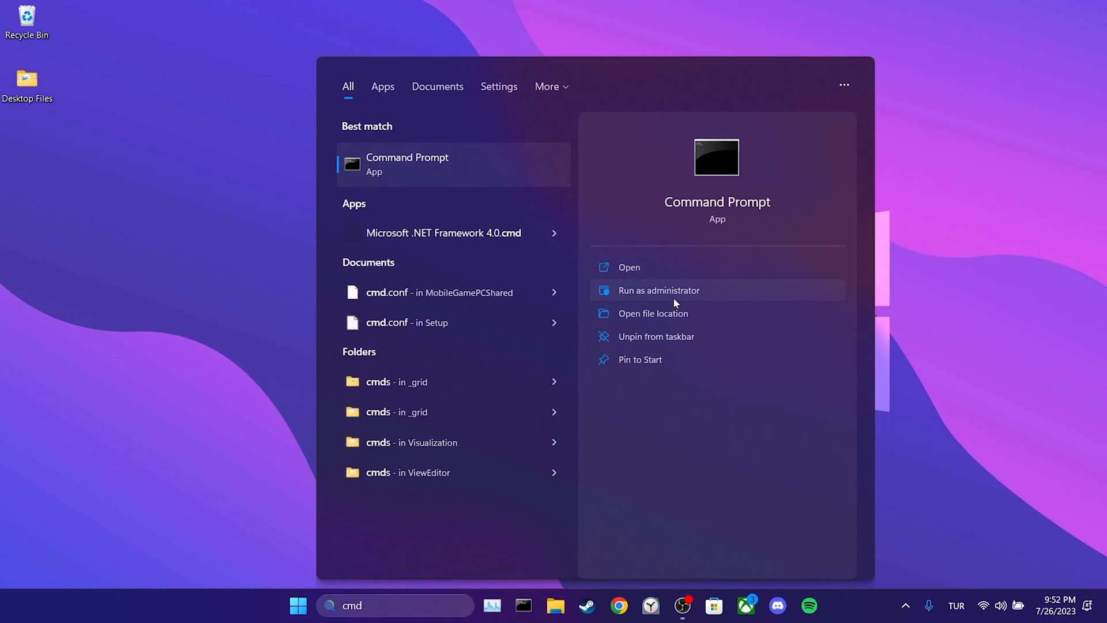
Run 'sfc /scannow' in an administrator Command Prompt, then close the window.
left_click(659, 290)
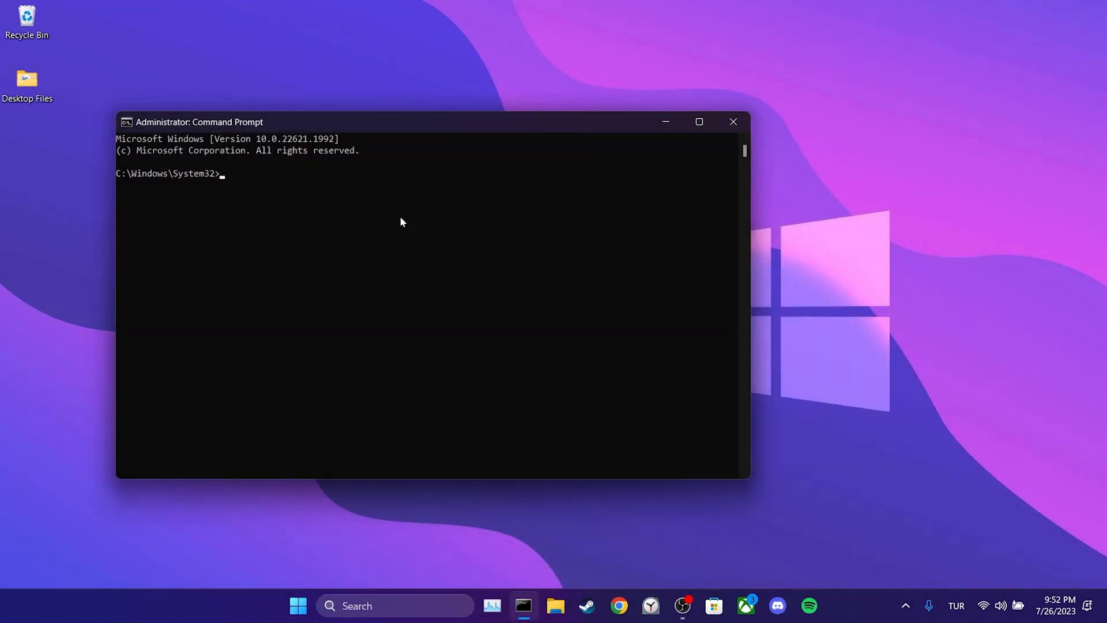
type("sfc /scann")
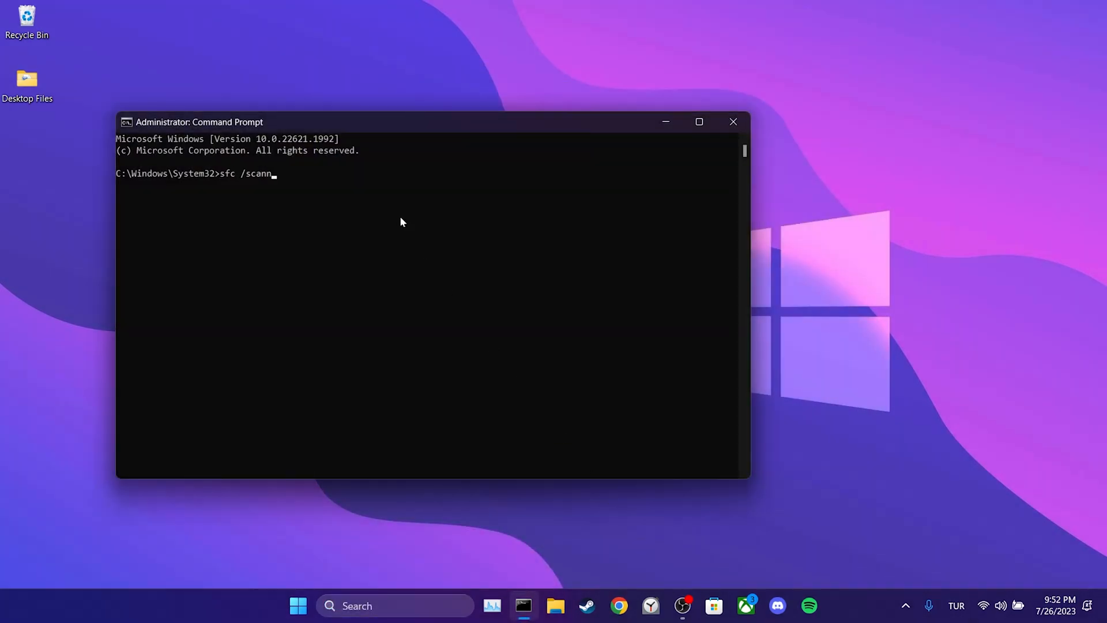
type("ow")
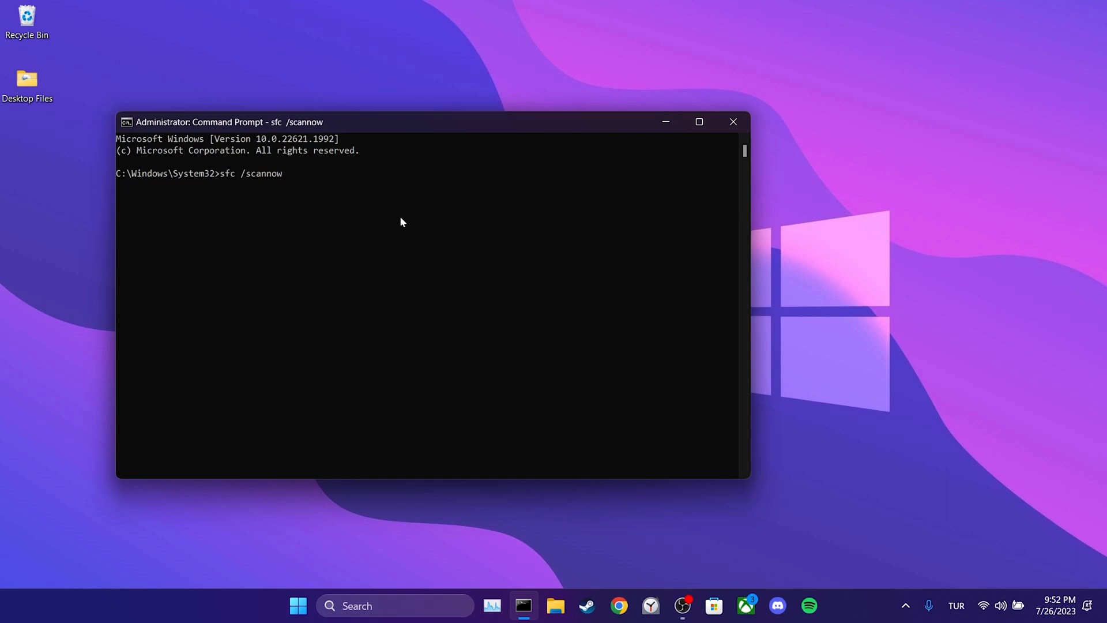
key("Enter")
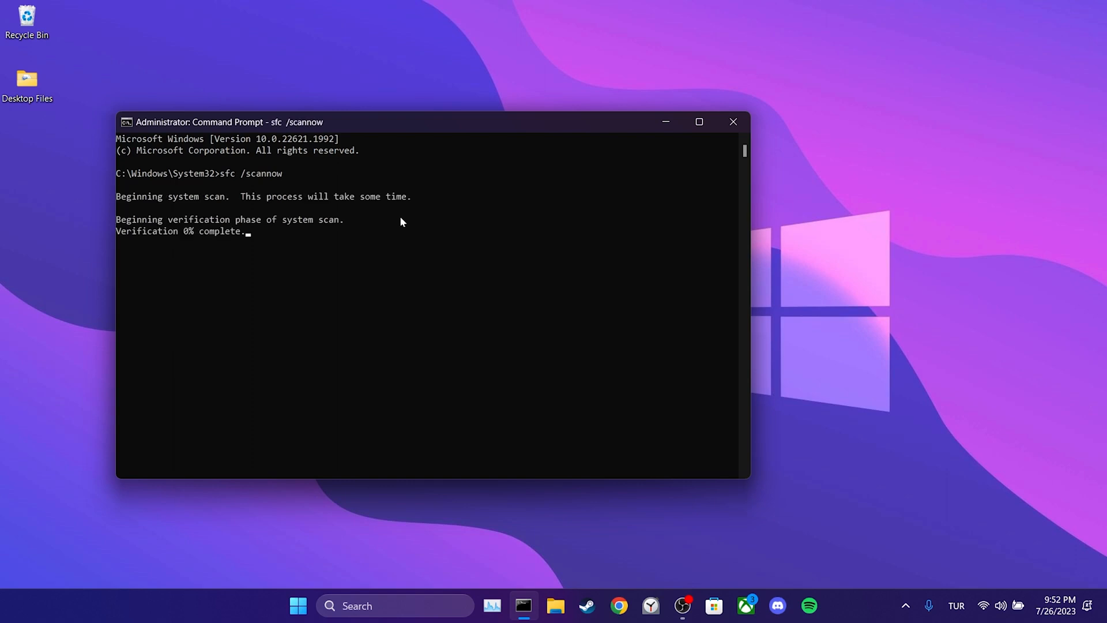
mouse_move(538, 281)
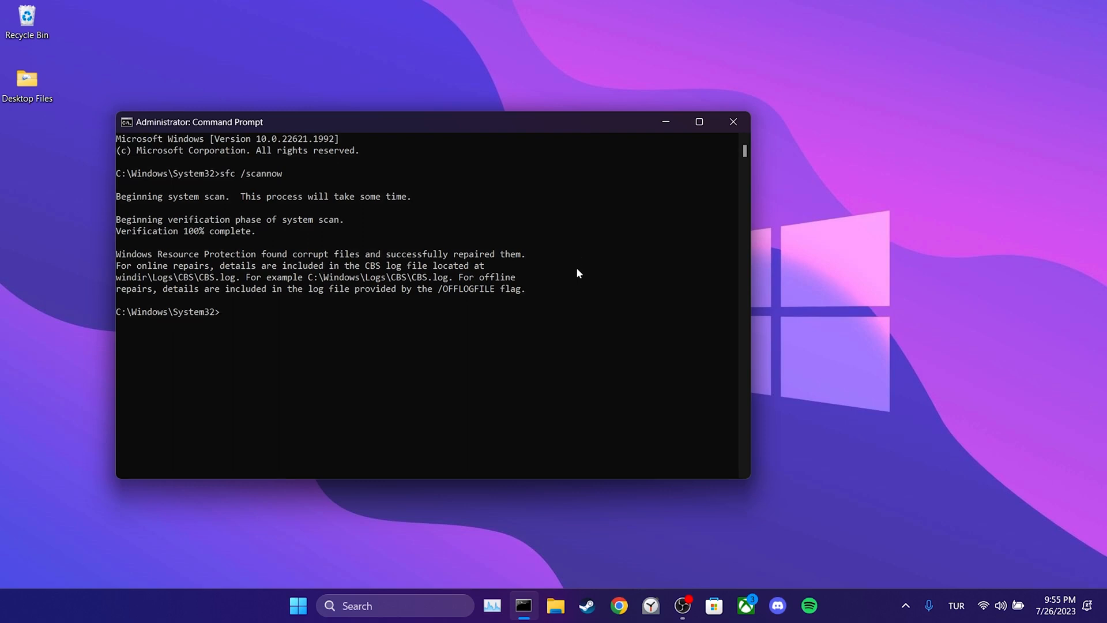
left_click(734, 122)
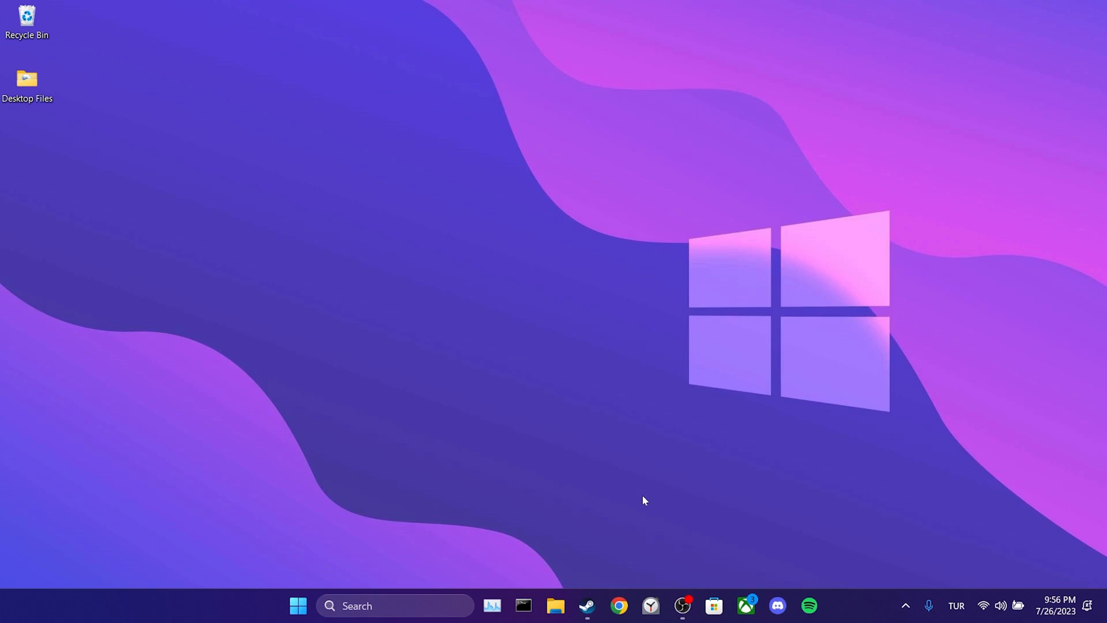
Reopen Steam, go to Manage Family Library Sharing, and show excluded games.
left_click(587, 606)
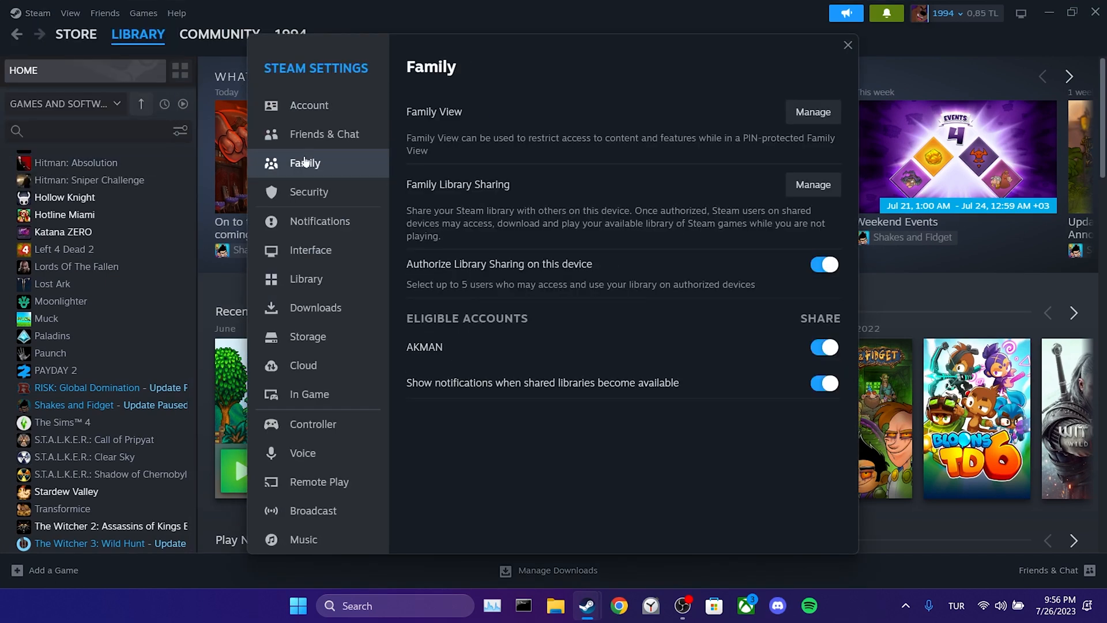
left_click(813, 184)
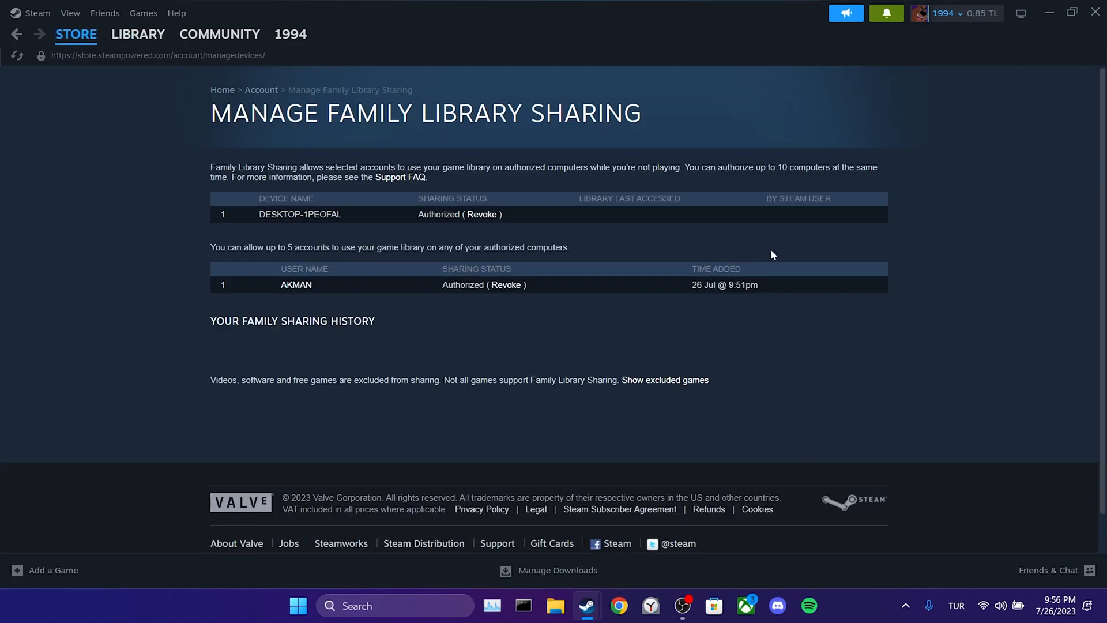
left_click(665, 380)
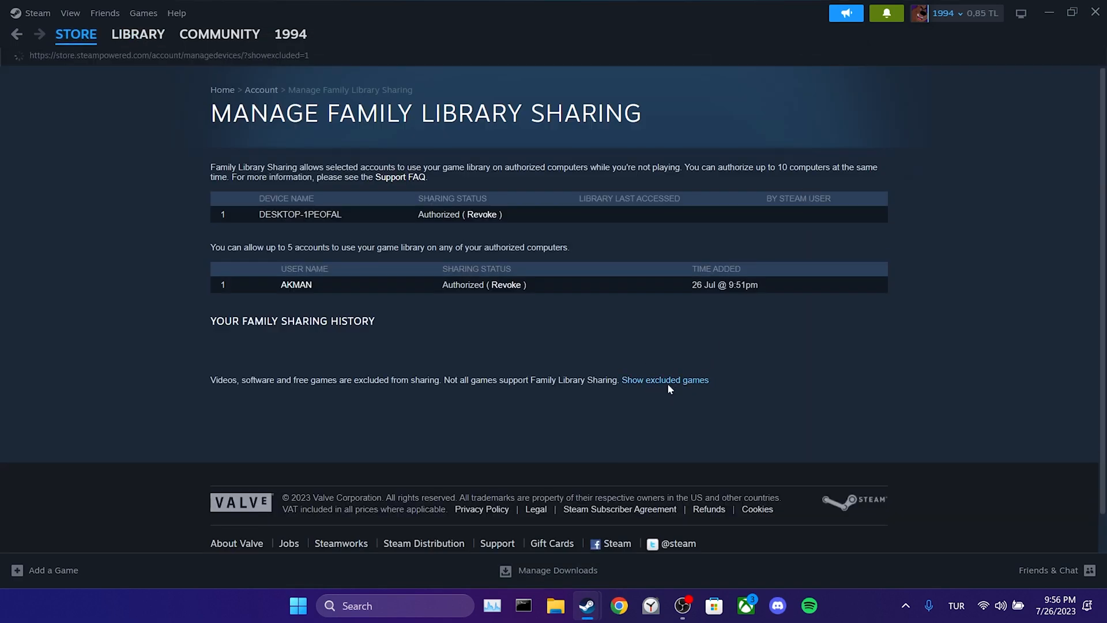
left_click(665, 380)
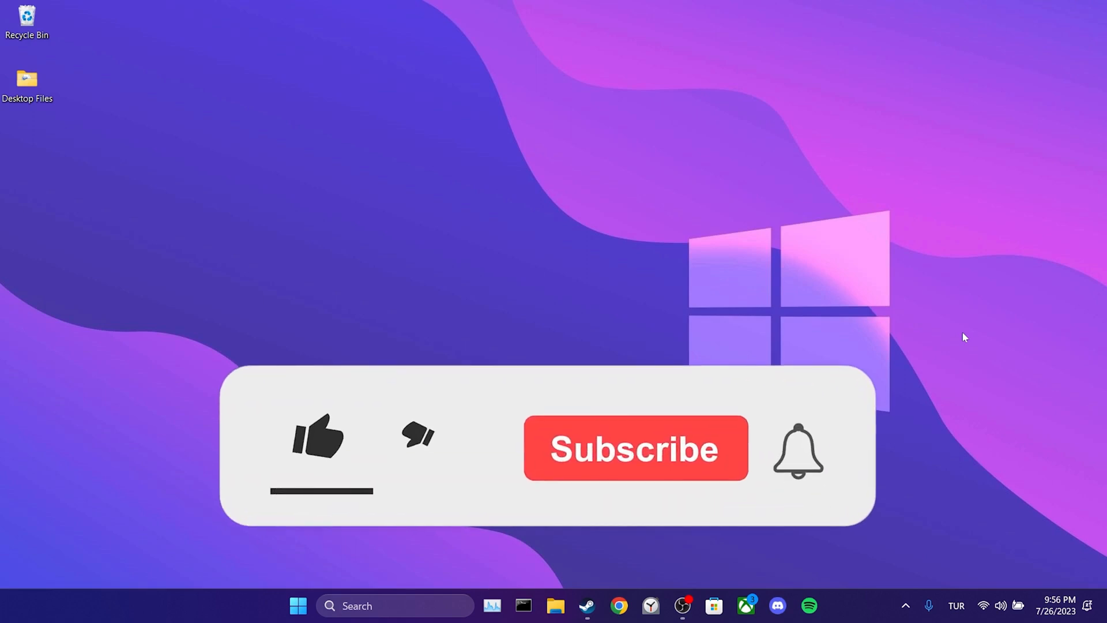
left_click(318, 446)
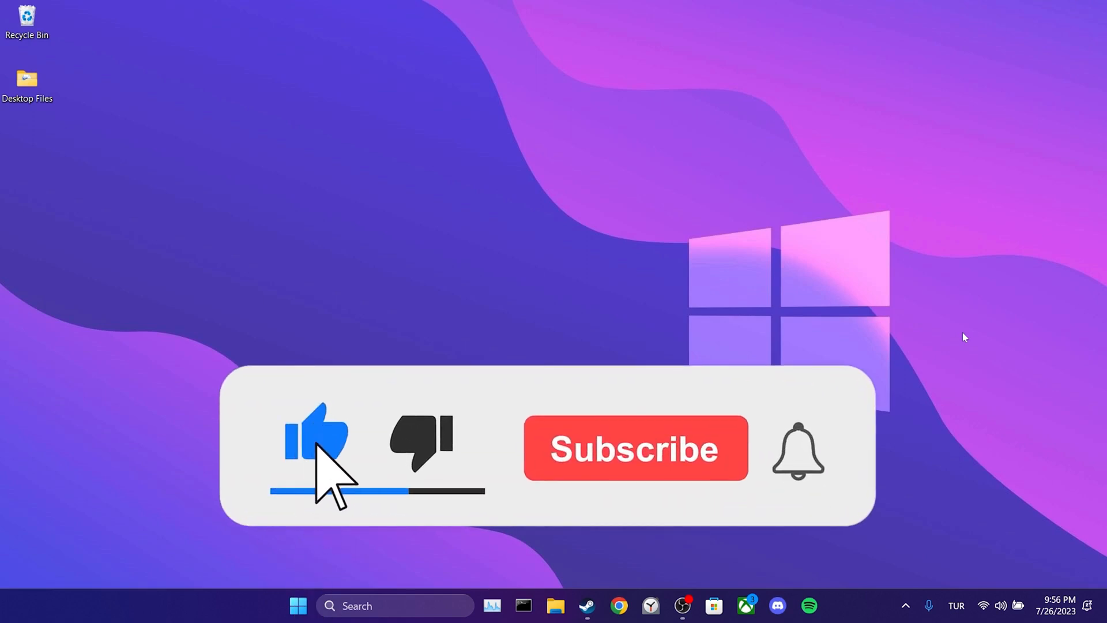
left_click(636, 449)
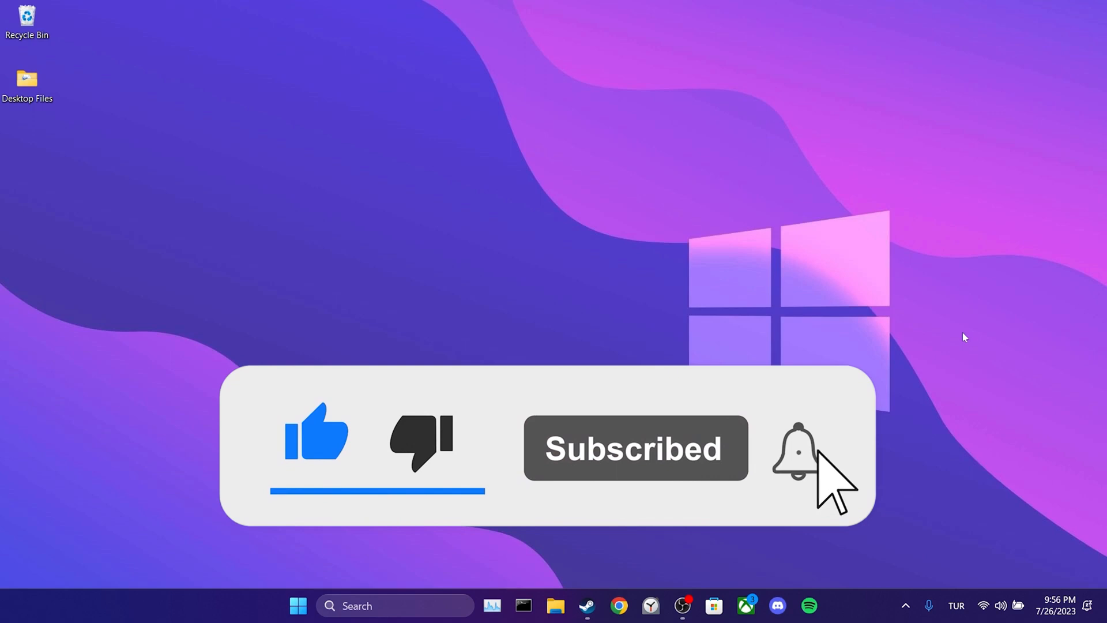